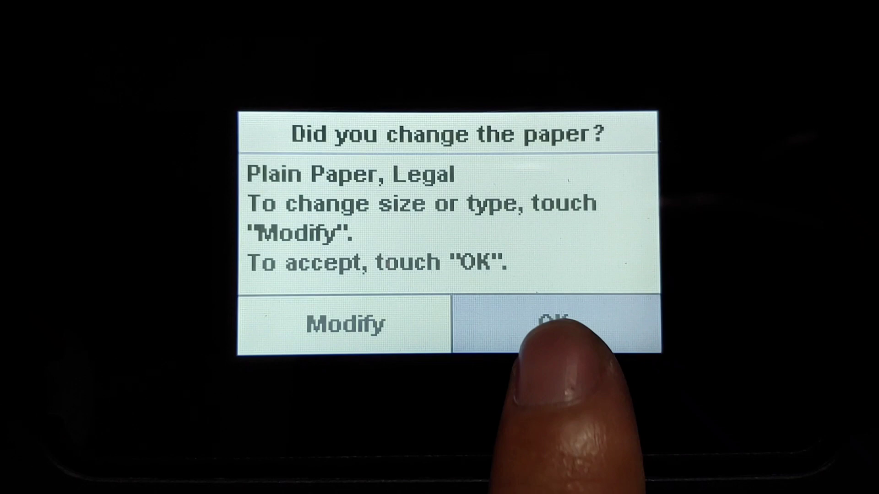
# Confirm the loaded plain legal paper and go to Setup > Tools
pyautogui.click(555, 323)
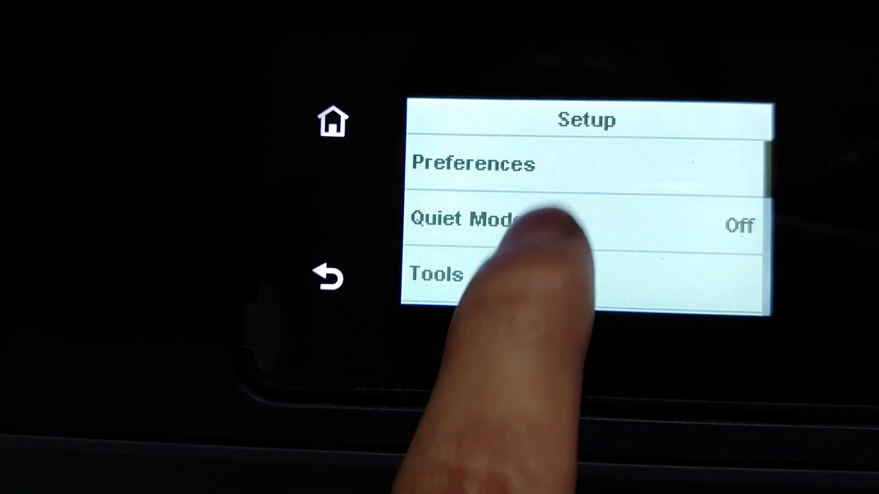
pyautogui.click(437, 275)
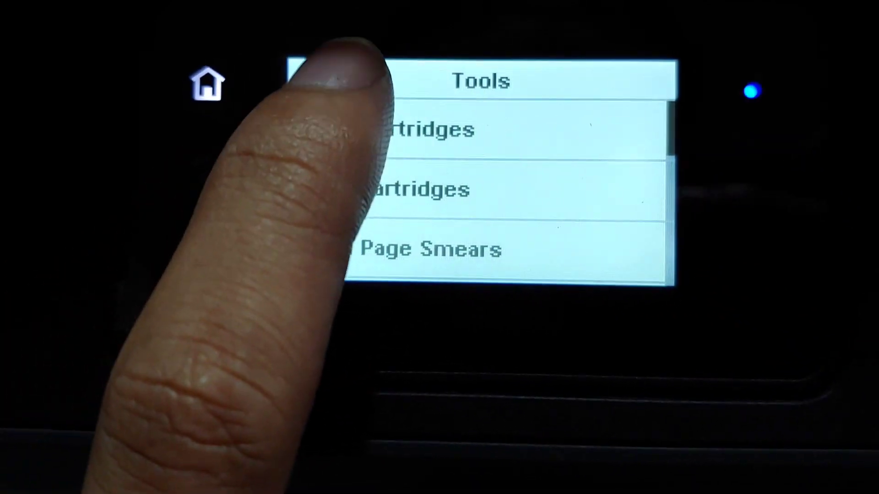
pyautogui.click(426, 130)
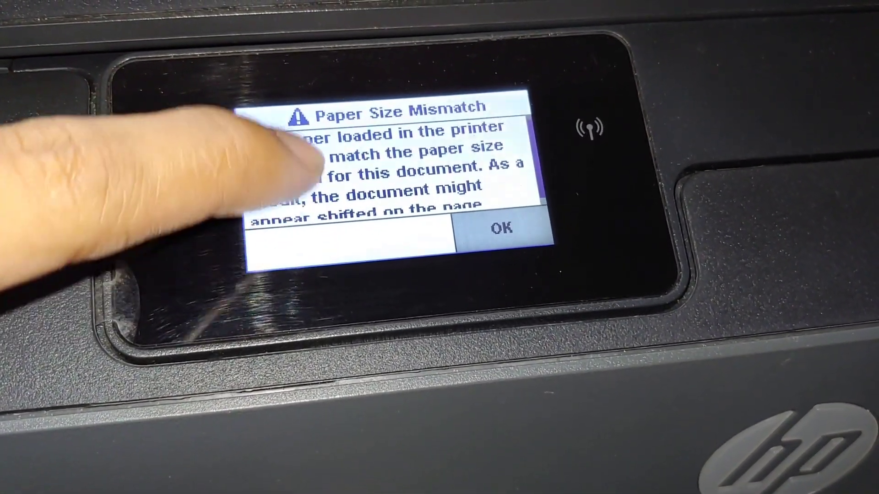
# Dismiss the Paper Size Mismatch warning to return to the Setup menu
pyautogui.click(499, 230)
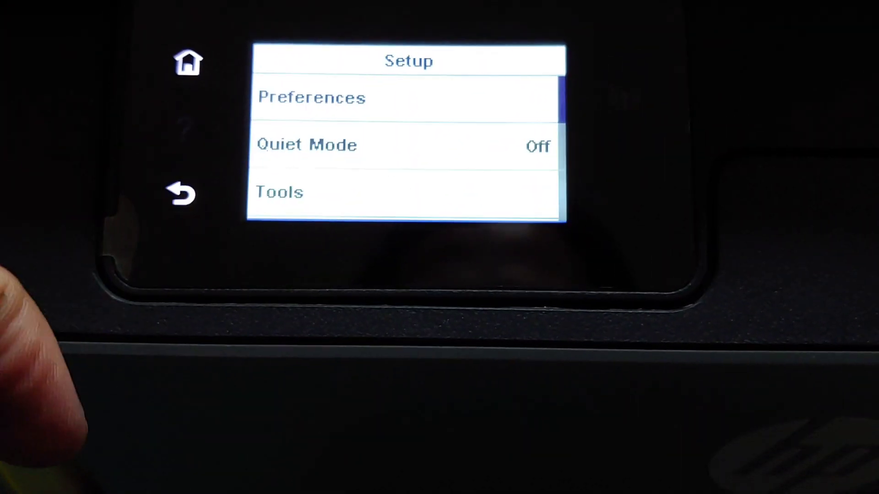
# Print the Print Quality Report from the Setup Tools list
pyautogui.click(306, 144)
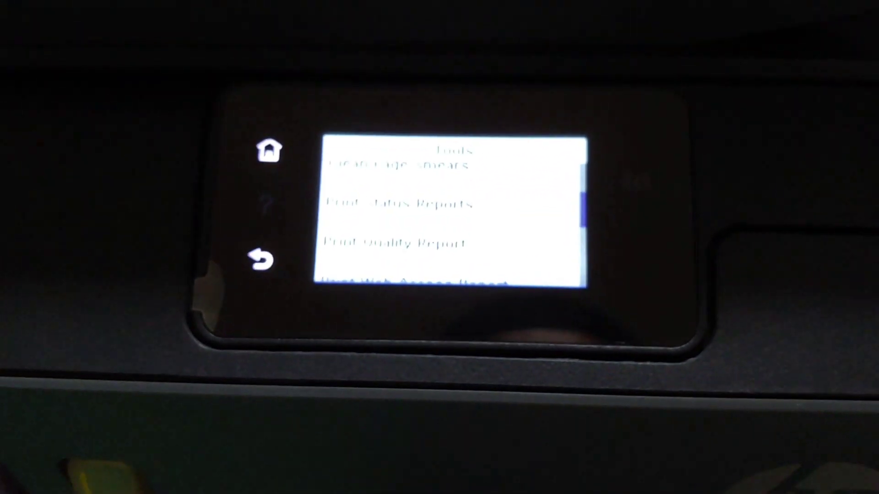
pyautogui.click(381, 234)
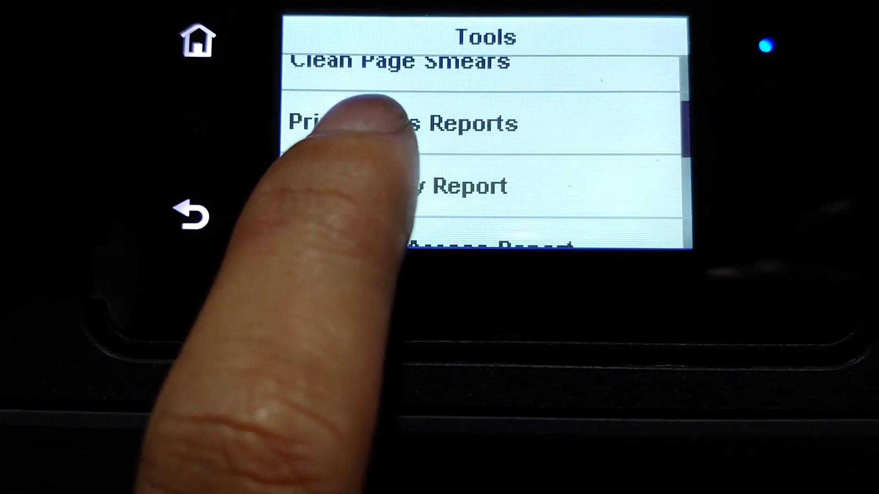
pyautogui.click(398, 123)
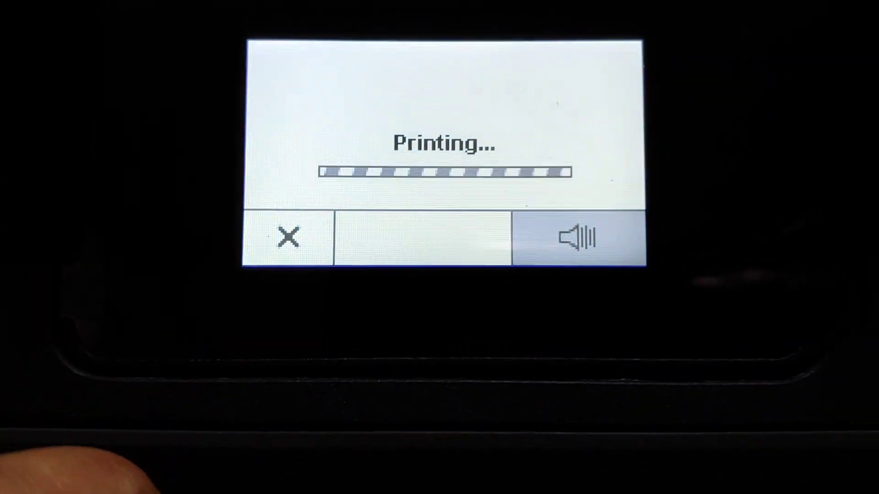